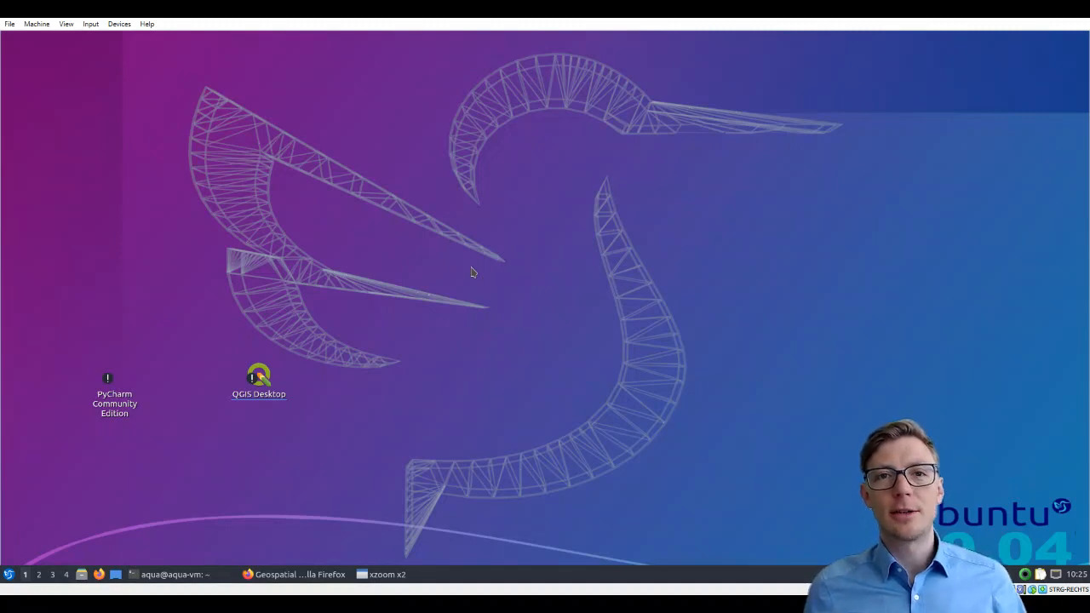
- Launch QGIS Desktop from its desktop icon
click(258, 379)
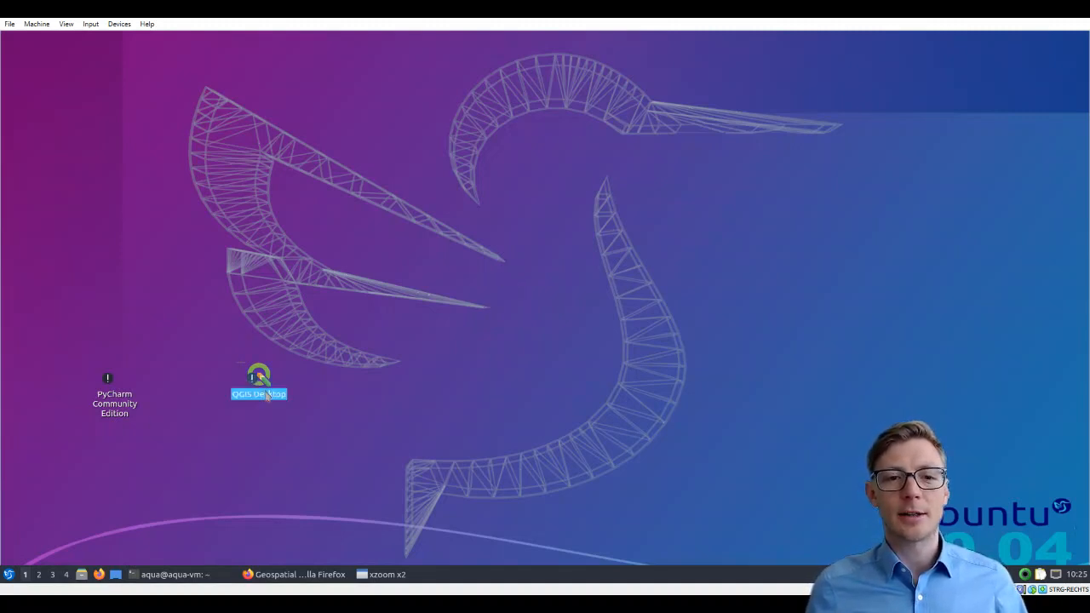
mouse_move(488, 296)
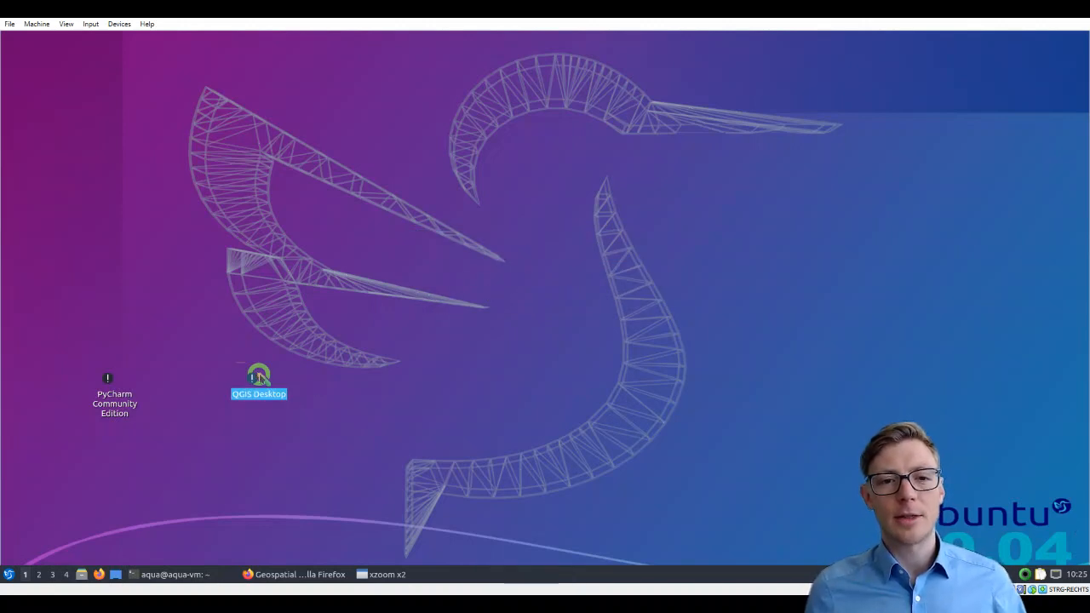
double_click(259, 377)
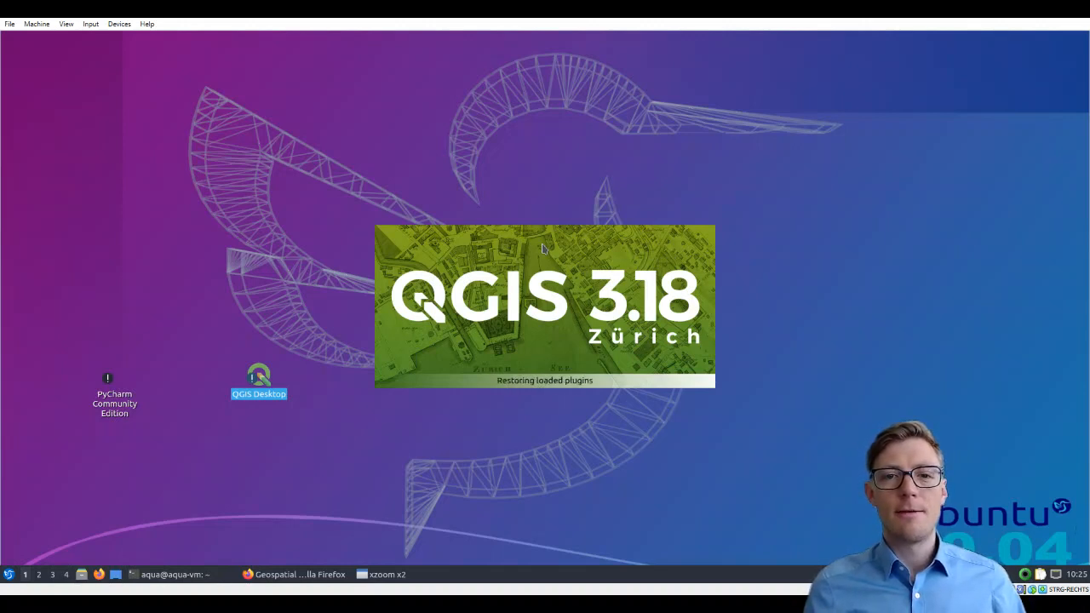
mouse_move(557, 241)
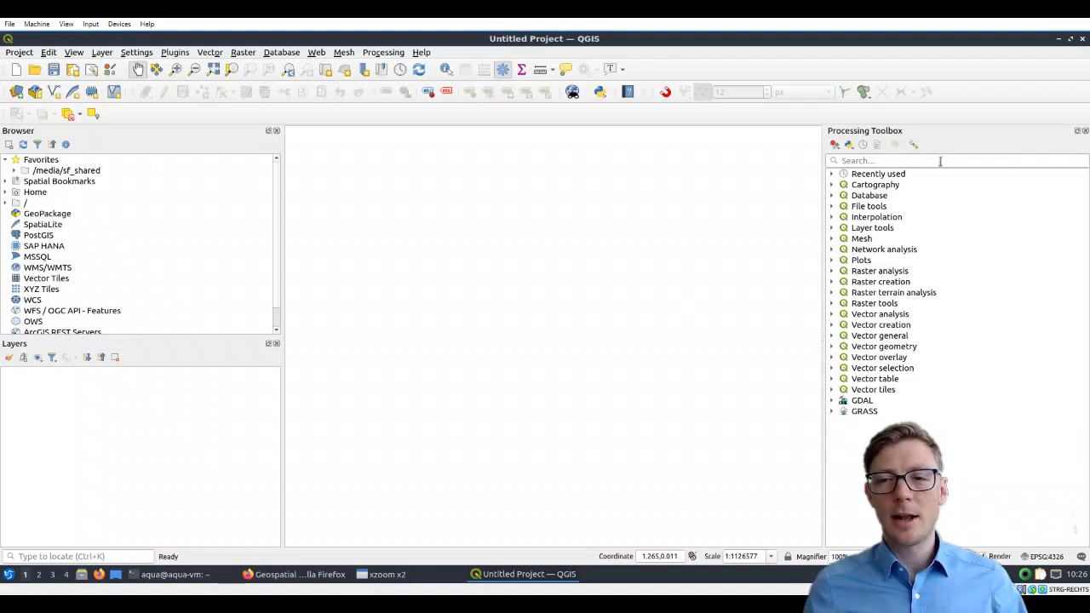
mouse_move(128, 146)
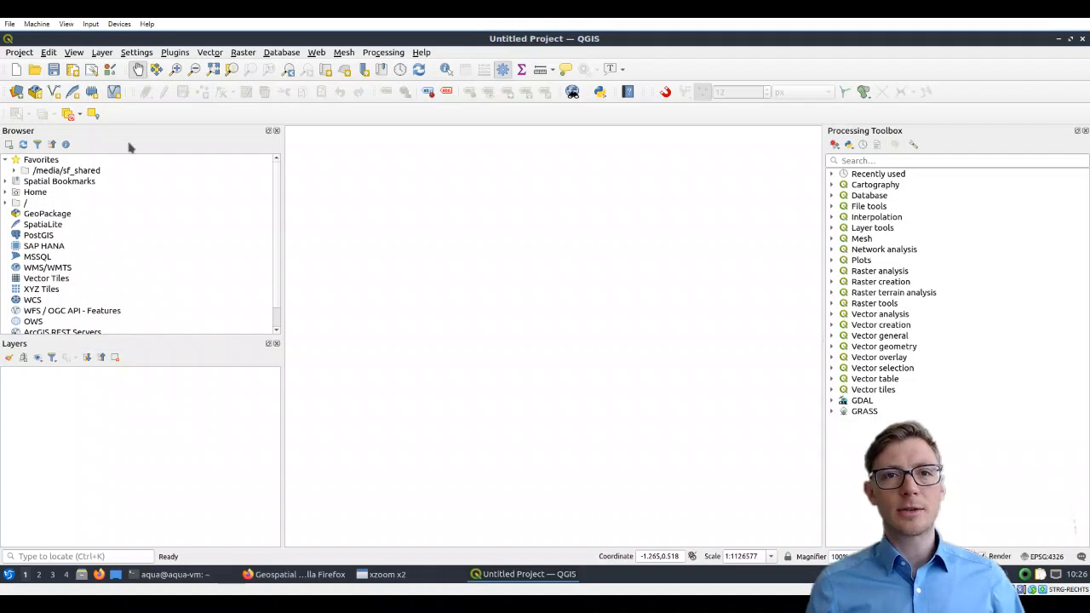
mouse_move(72, 320)
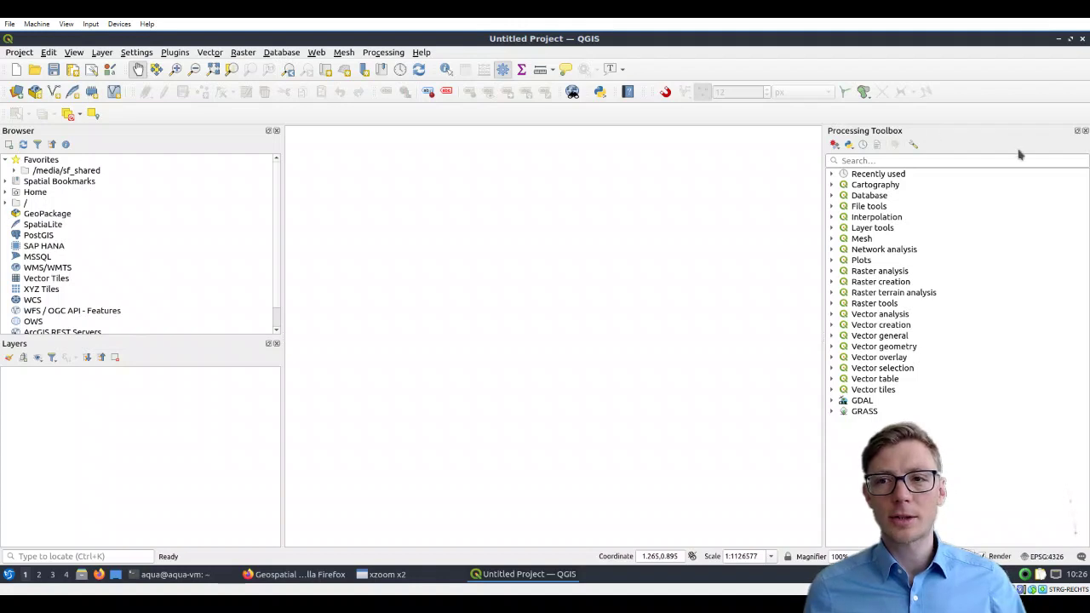
mouse_move(395, 265)
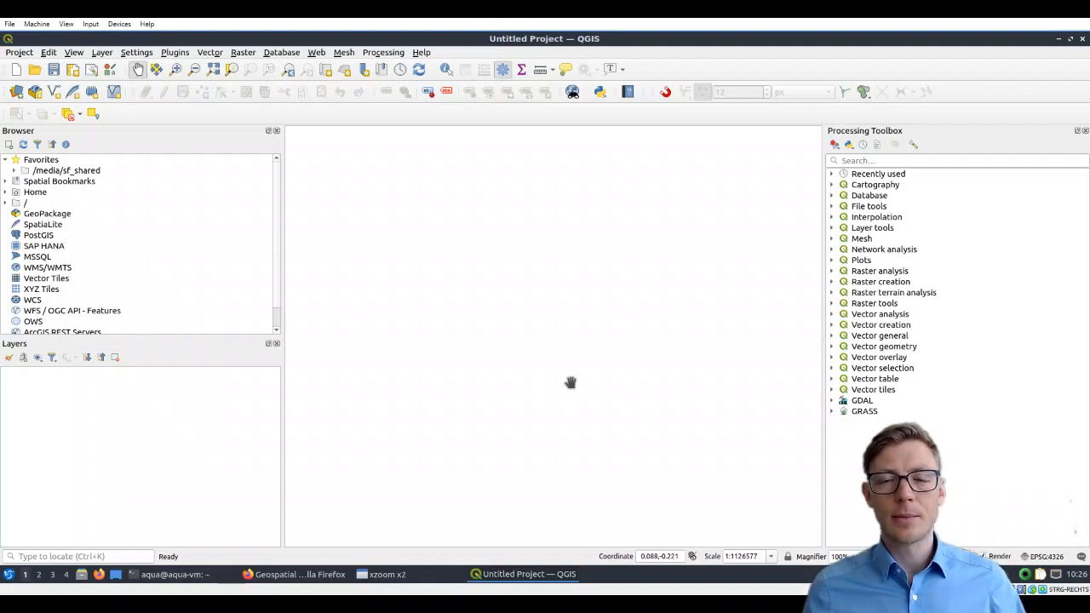
mouse_move(817, 254)
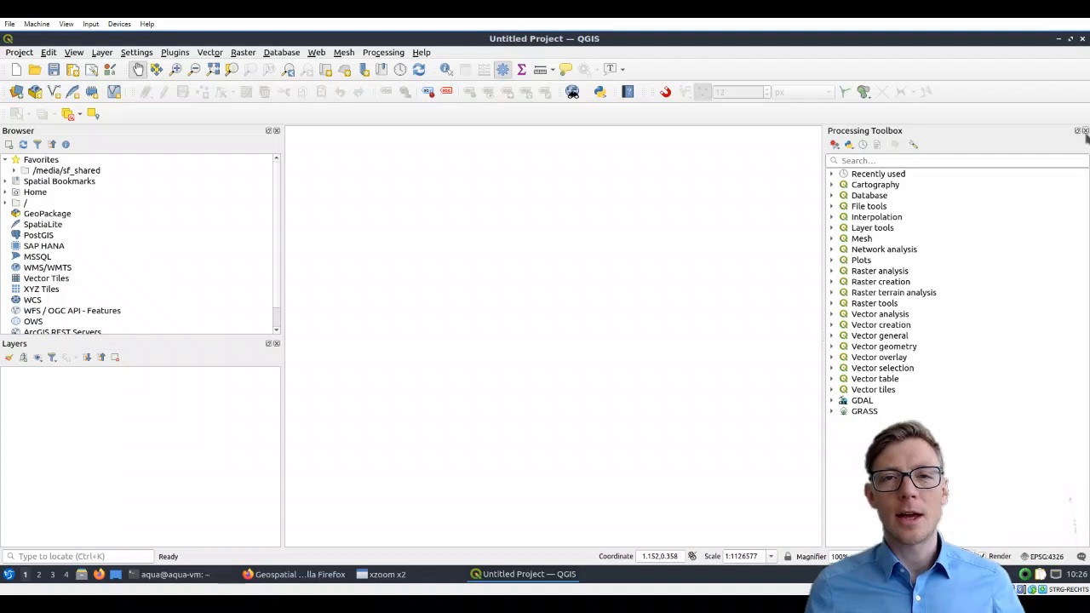
- Close the Processing Toolbox and Browser panels
click(1085, 130)
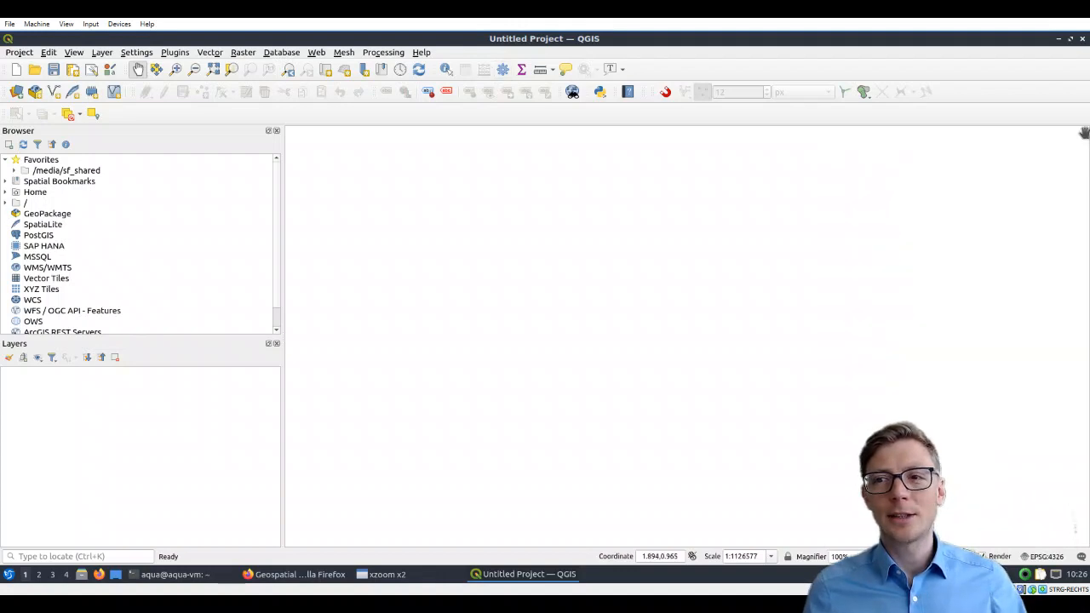
mouse_move(279, 351)
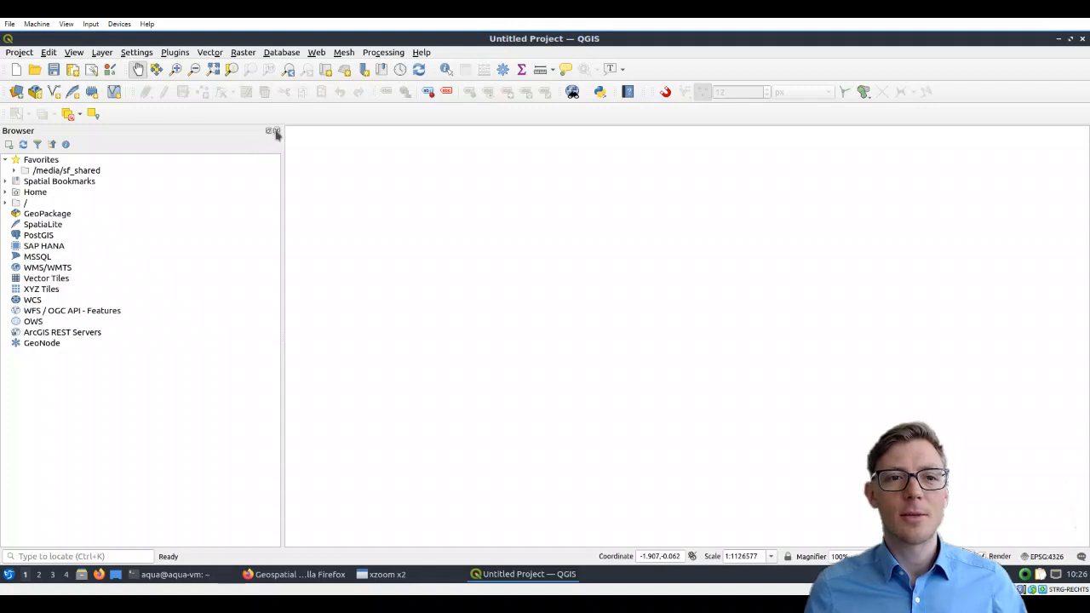
click(275, 130)
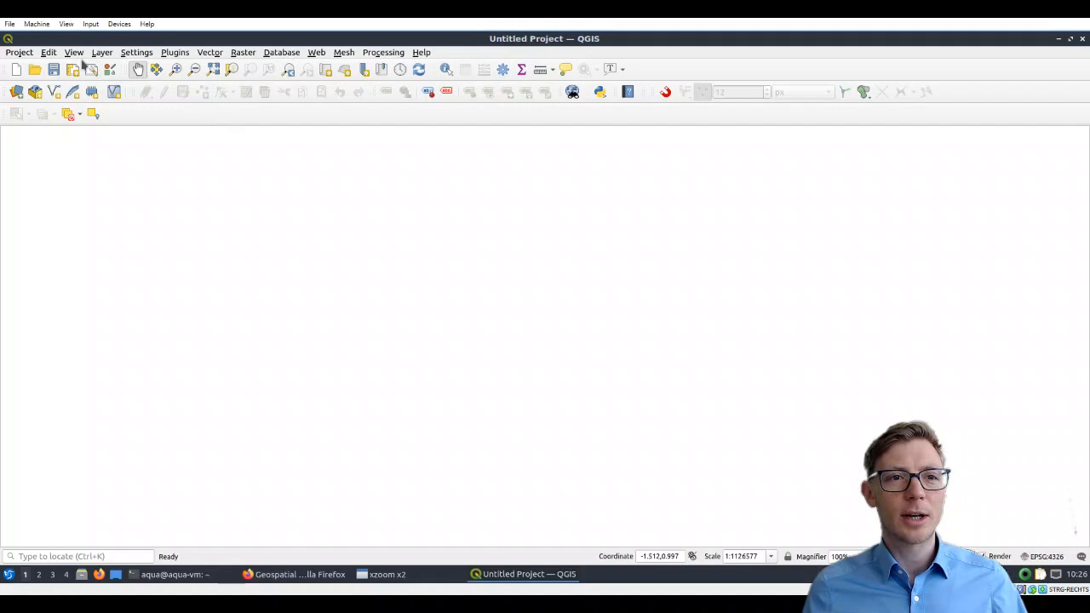
- Re-enable the Browser, Layers and Processing Toolbox panels from View > Panels
click(74, 52)
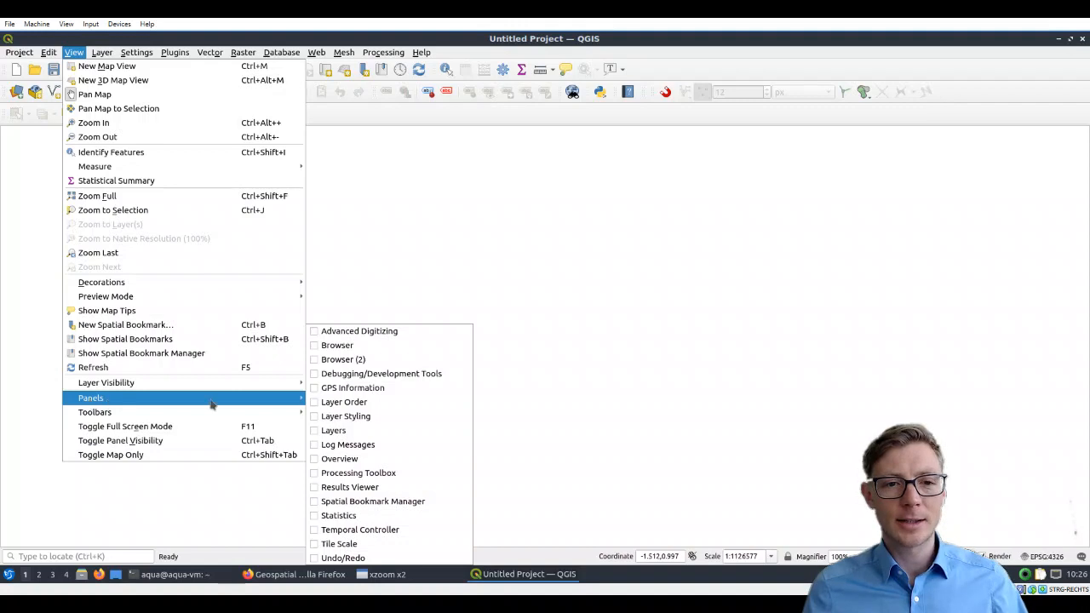
mouse_move(345, 358)
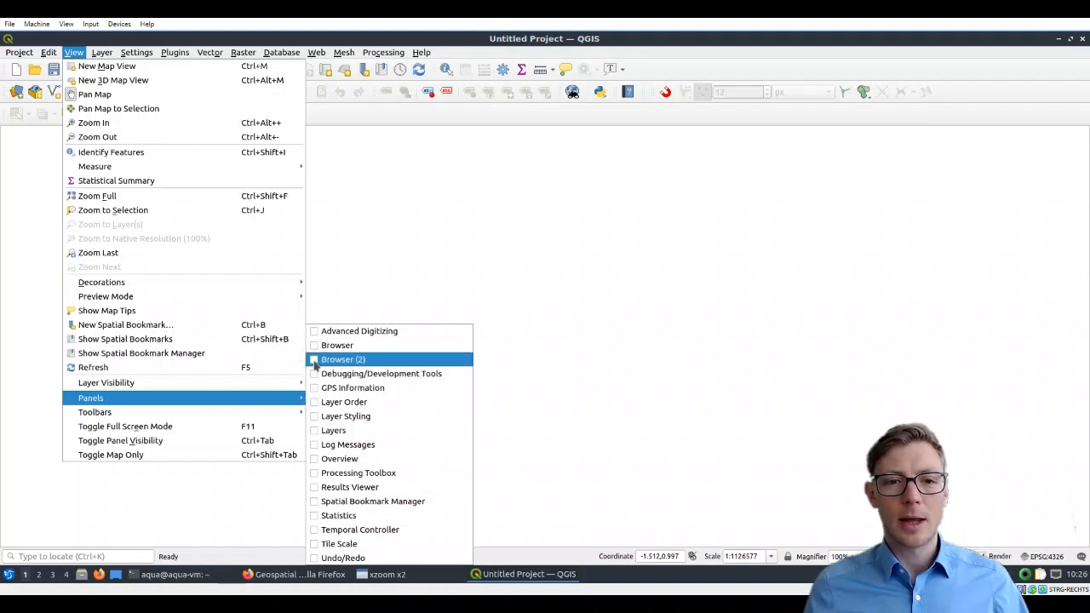
mouse_move(337, 345)
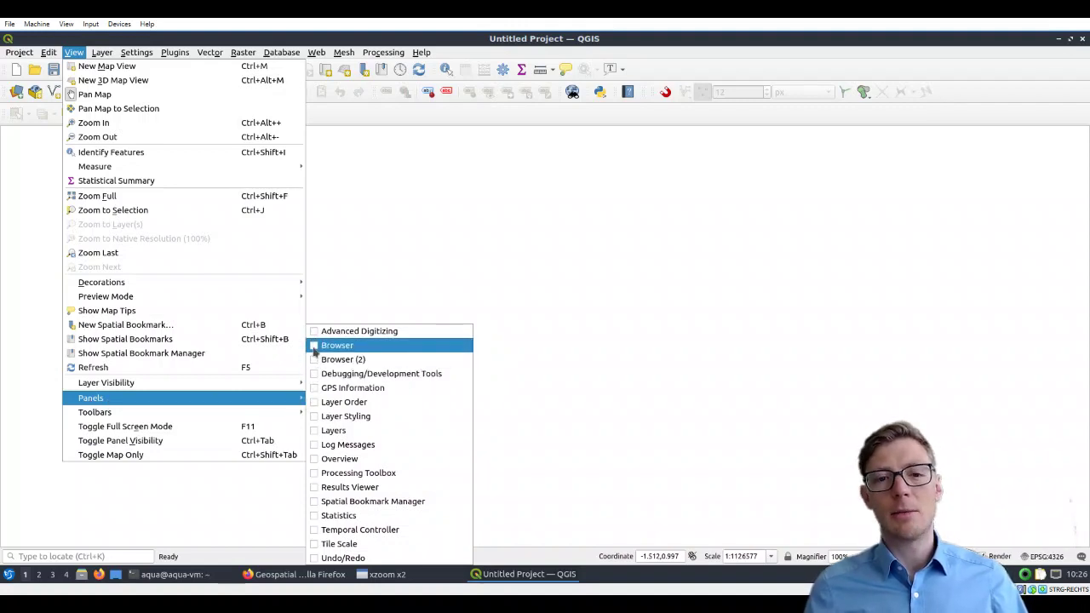
click(336, 345)
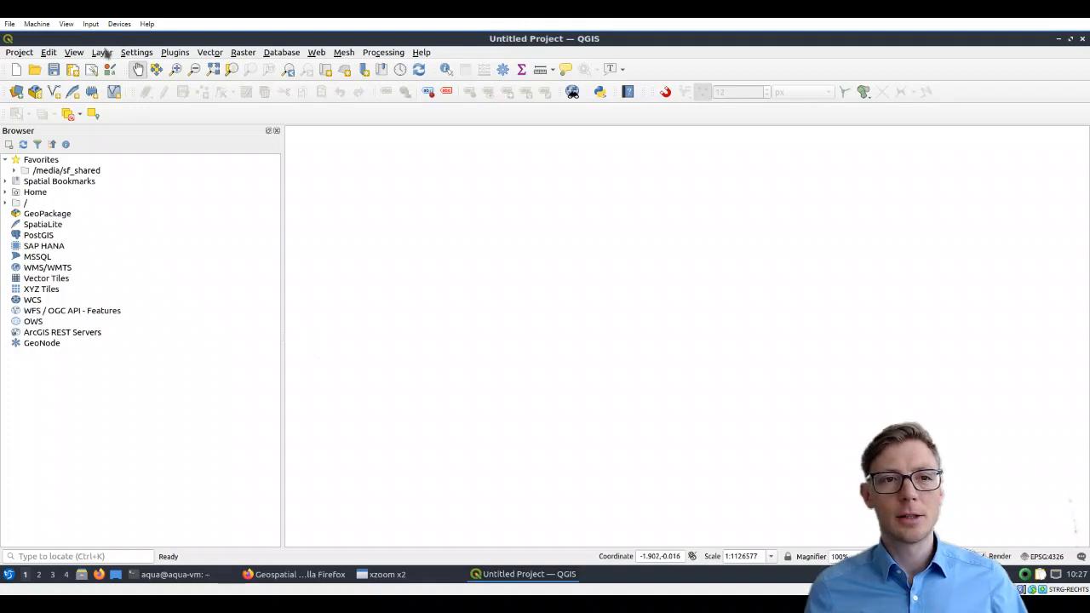
click(73, 52)
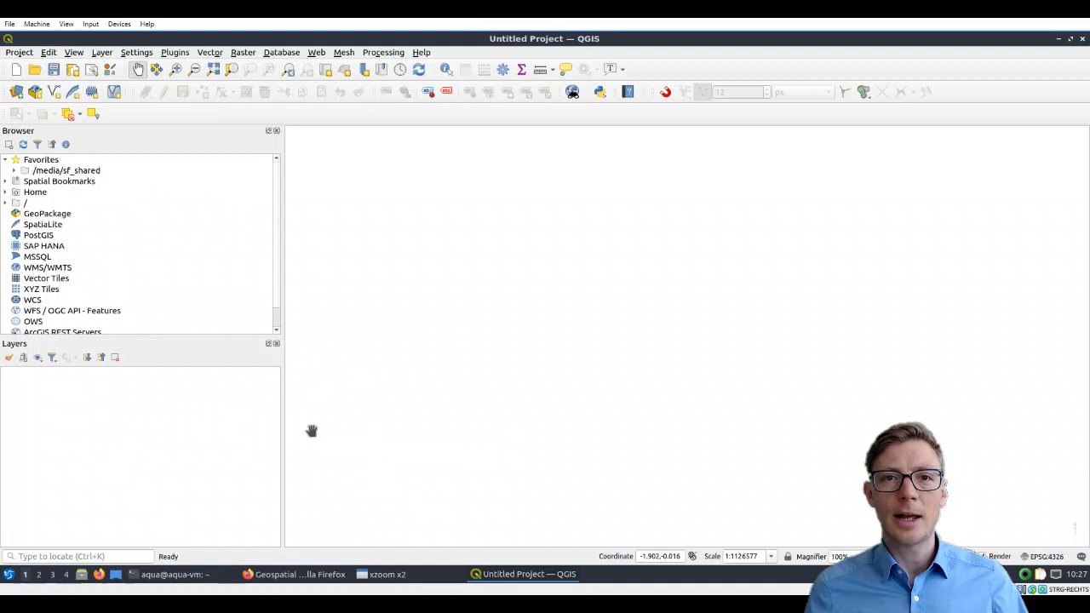
click(101, 52)
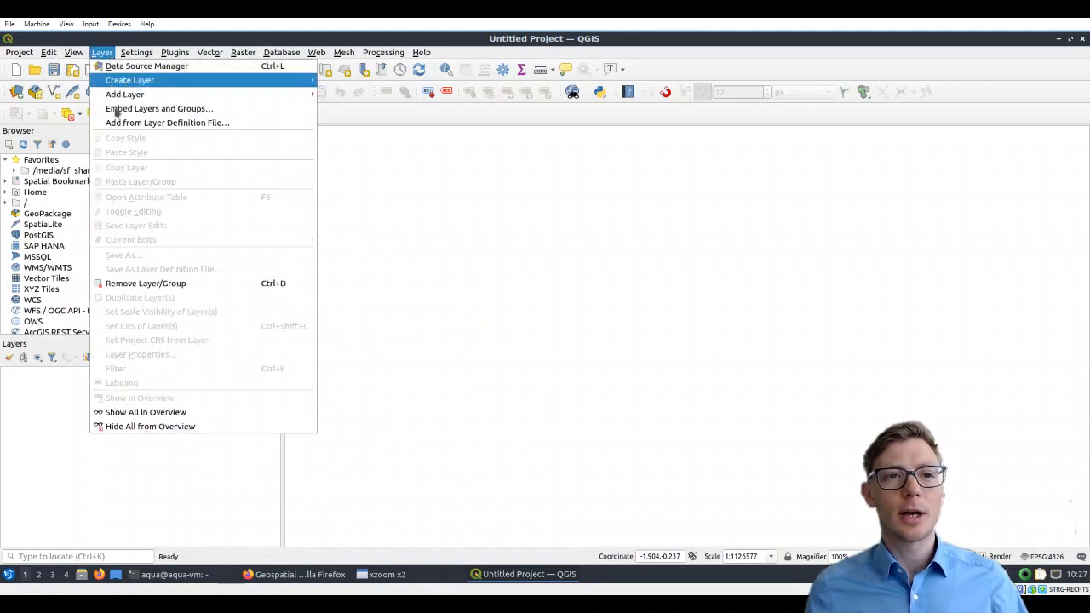
click(74, 52)
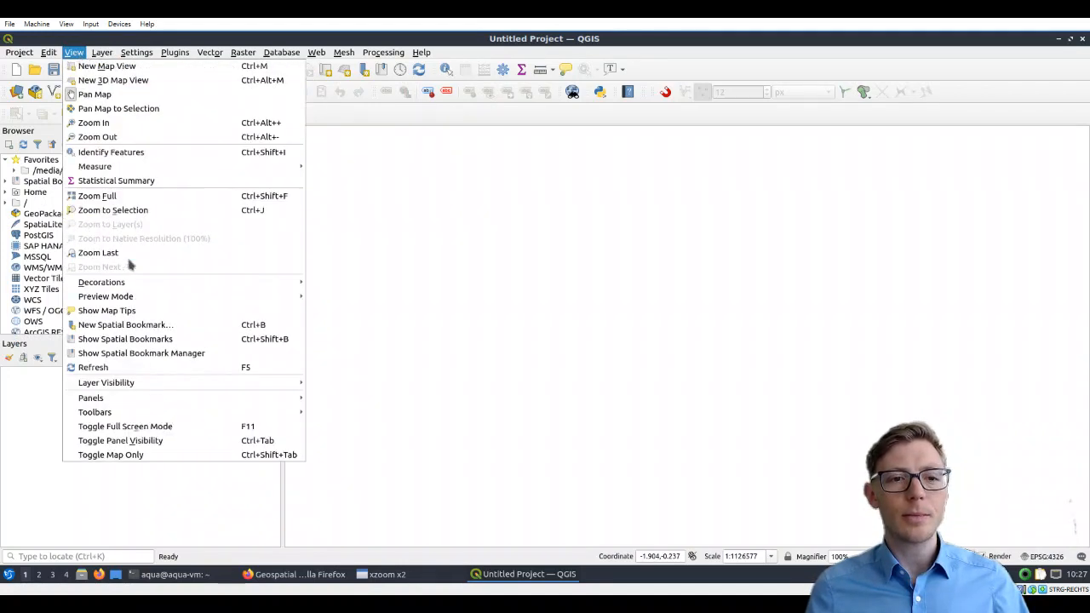
mouse_move(90, 398)
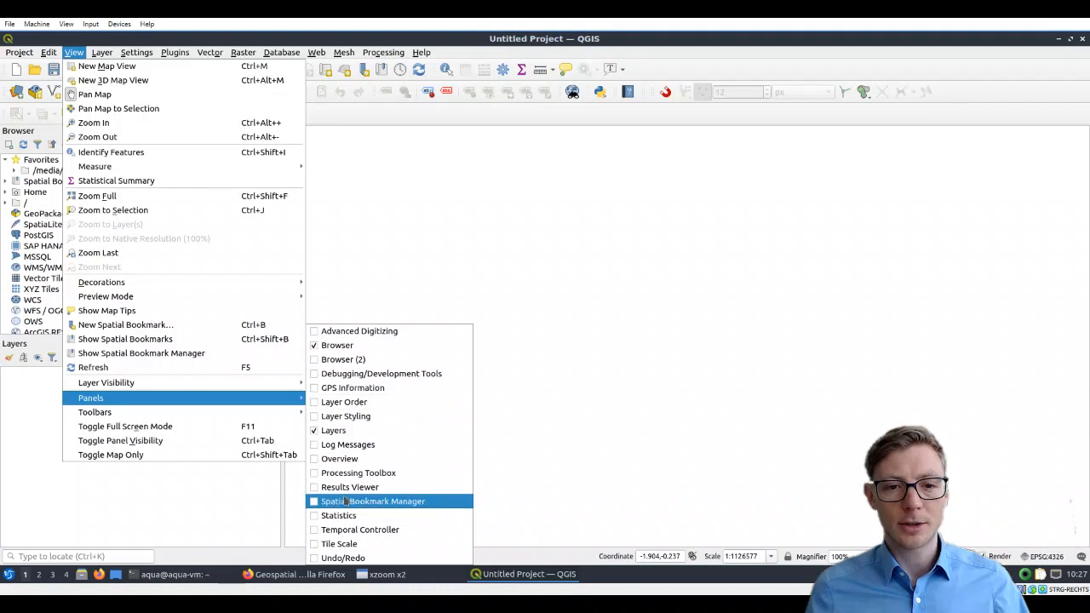
click(359, 473)
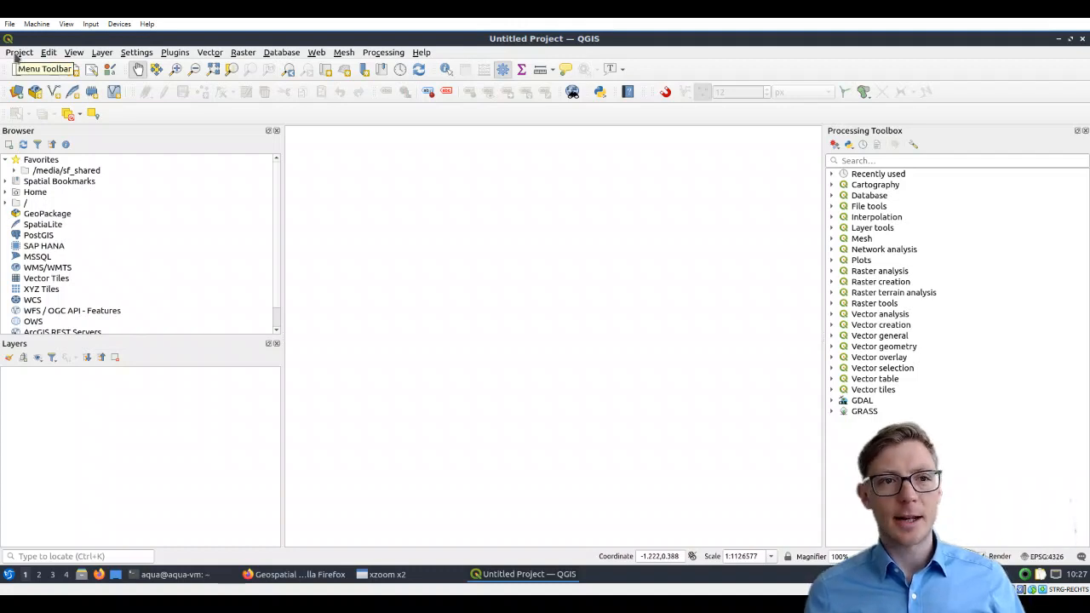
- Open Project Properties on its General page
click(19, 52)
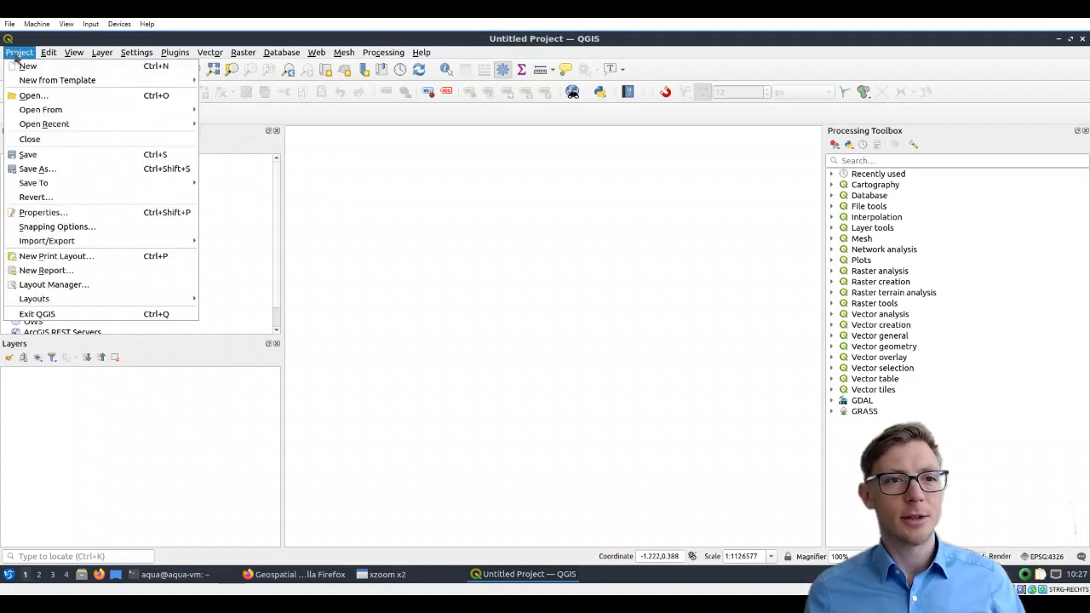
mouse_move(43, 212)
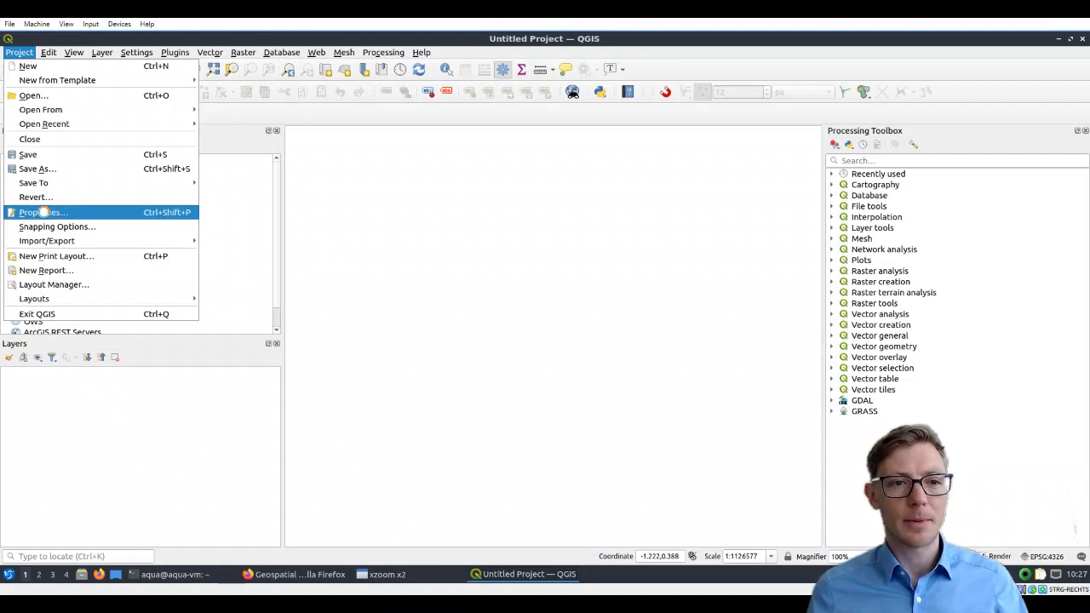
click(46, 212)
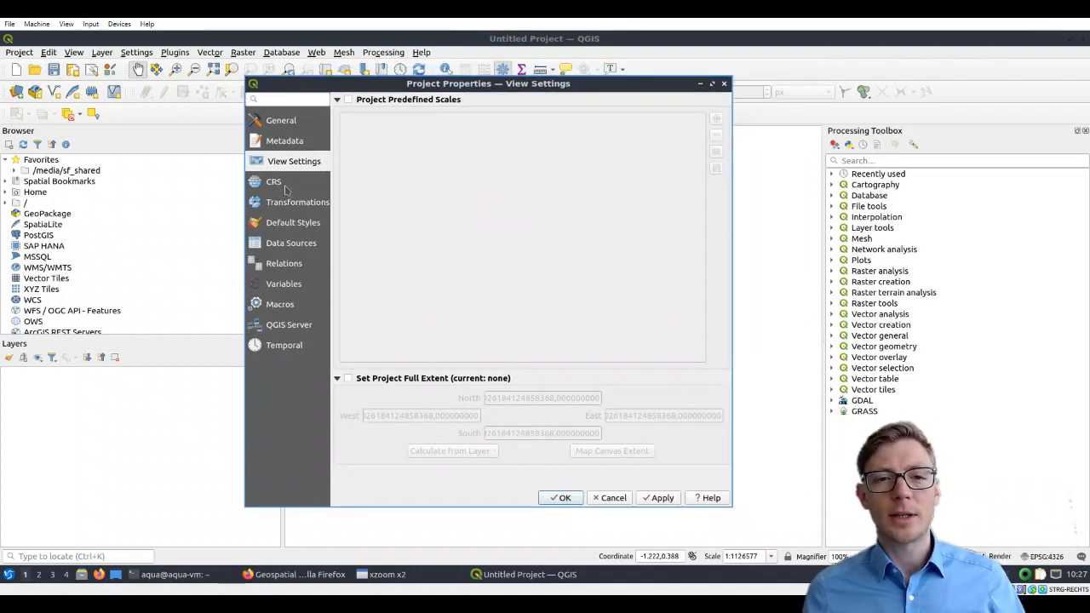
click(281, 120)
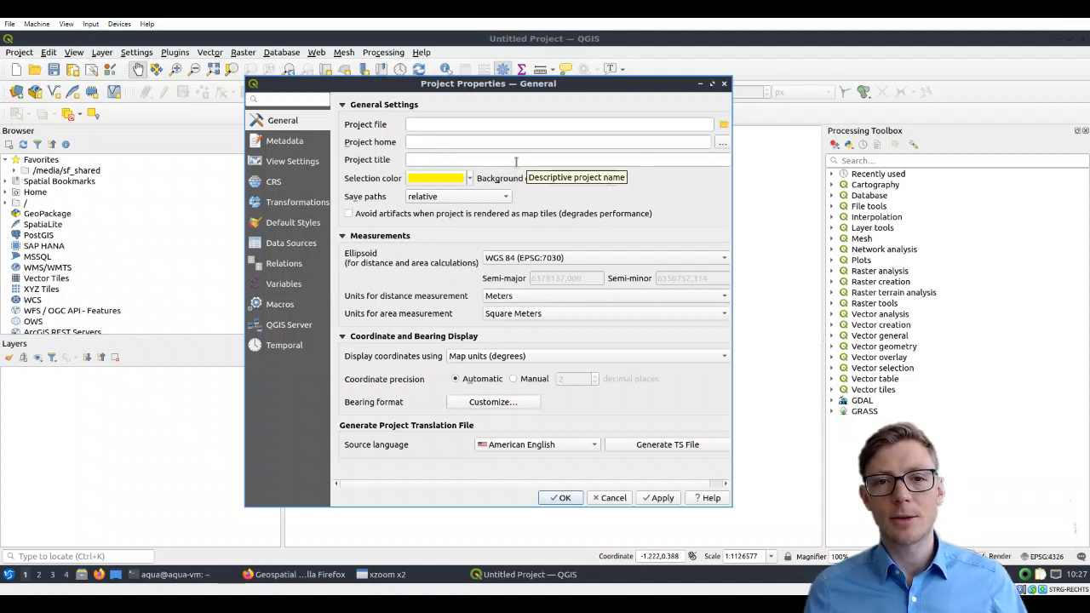
mouse_move(481, 135)
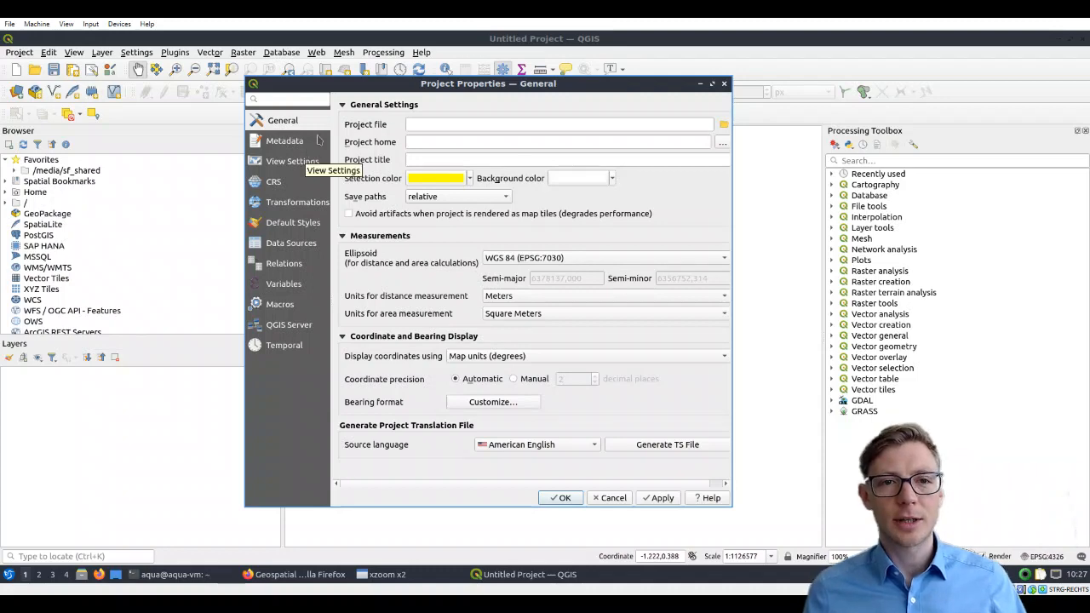
mouse_move(274, 181)
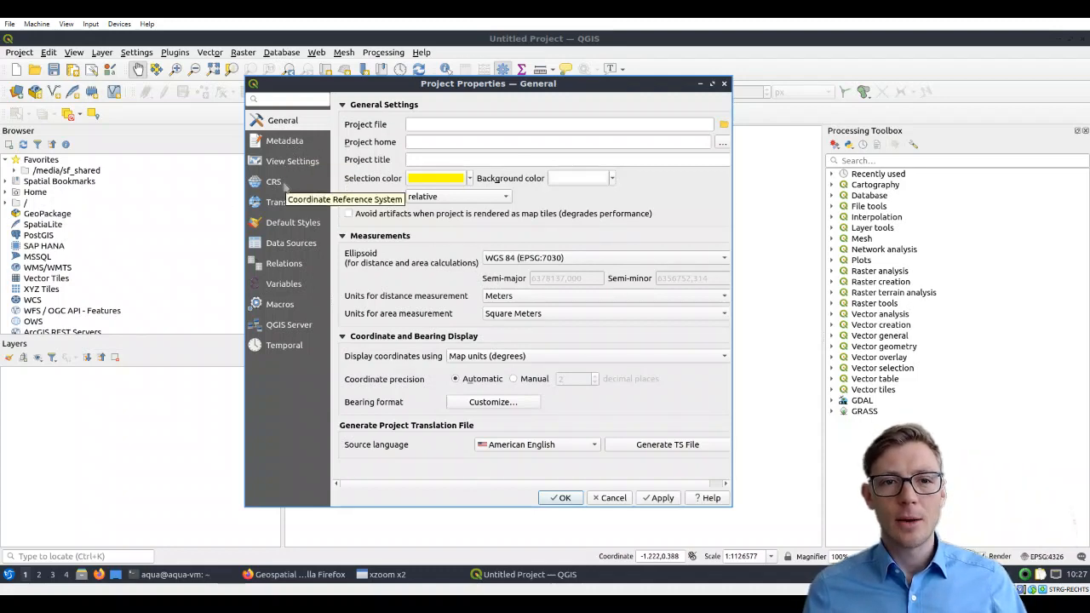
- Show the CRS page of Project Properties, confirming WGS 84 (EPSG:4326)
click(274, 181)
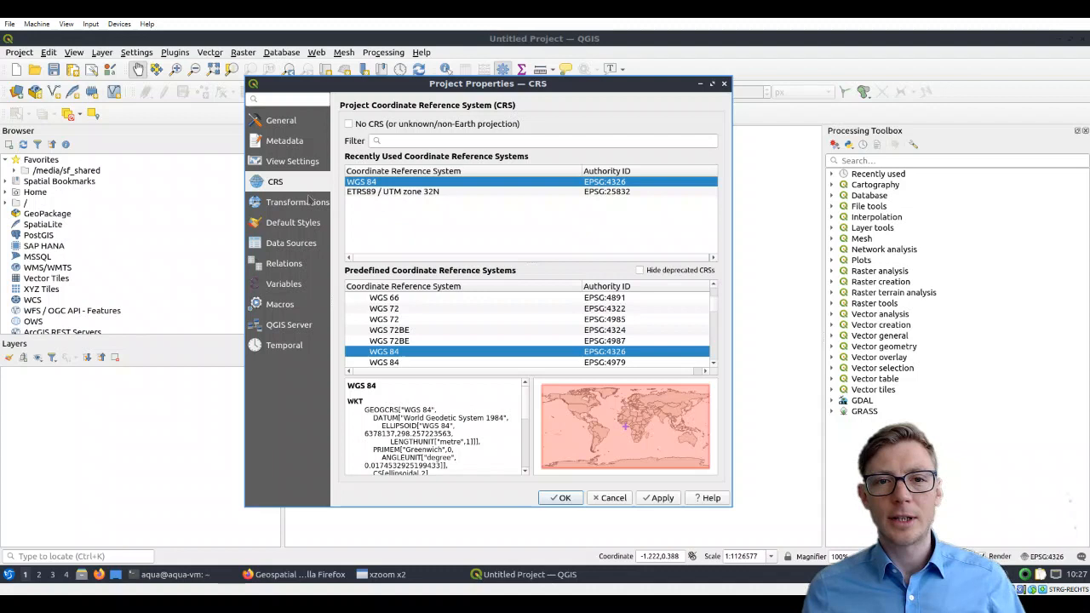
mouse_move(297, 201)
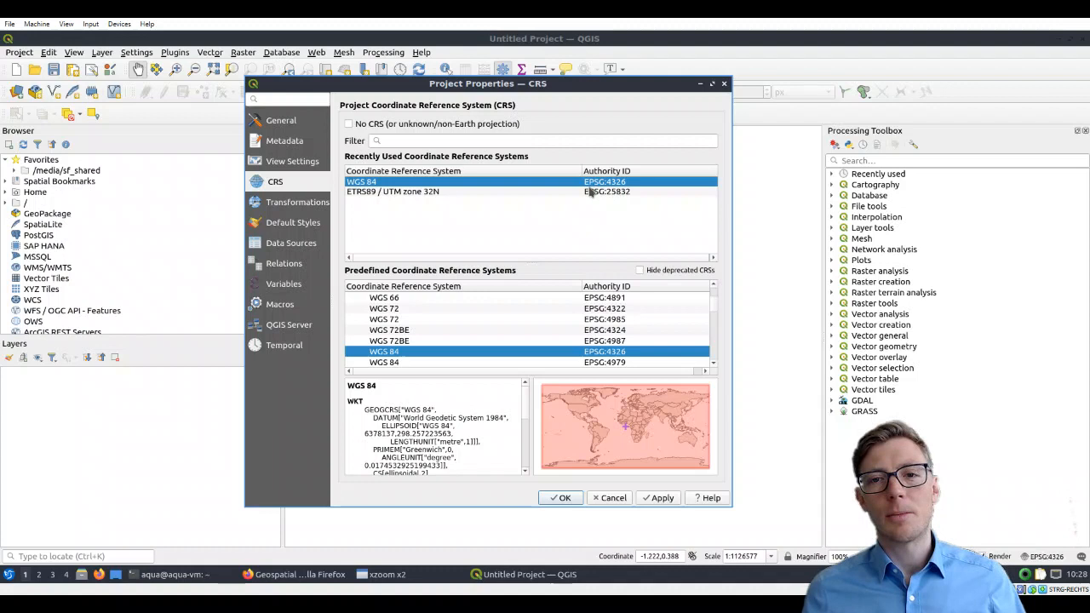
mouse_move(613, 191)
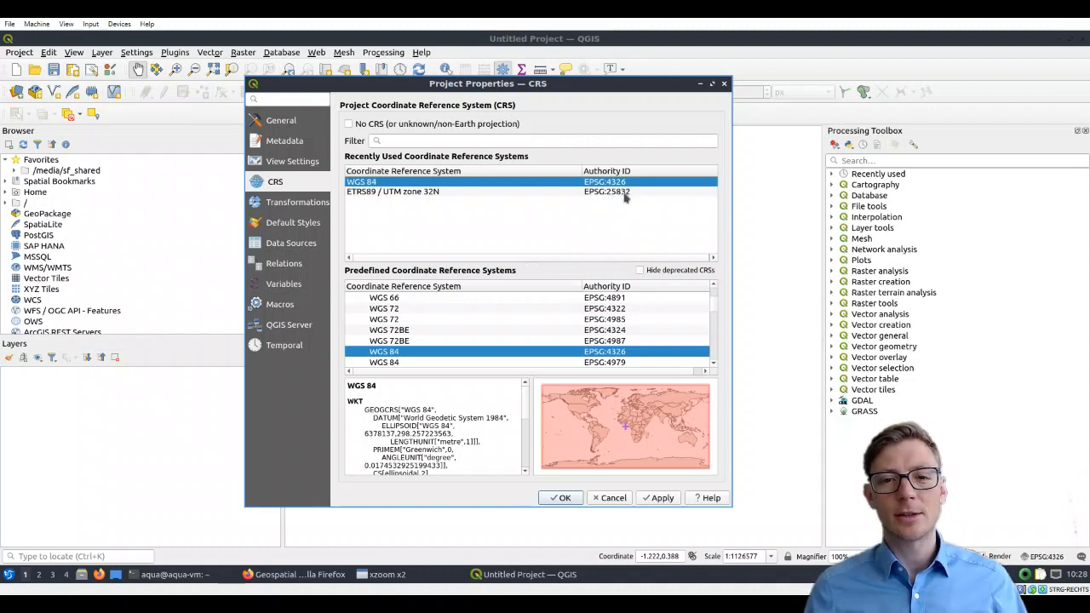
mouse_move(653, 219)
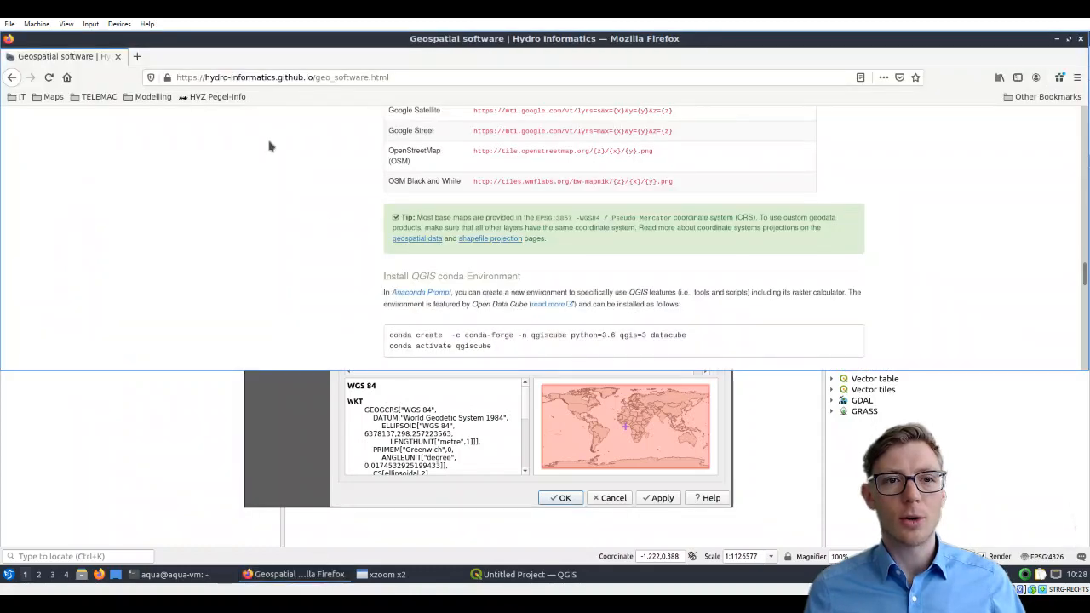
- Load epsg.io in a new Firefox tab and open its map page
click(382, 574)
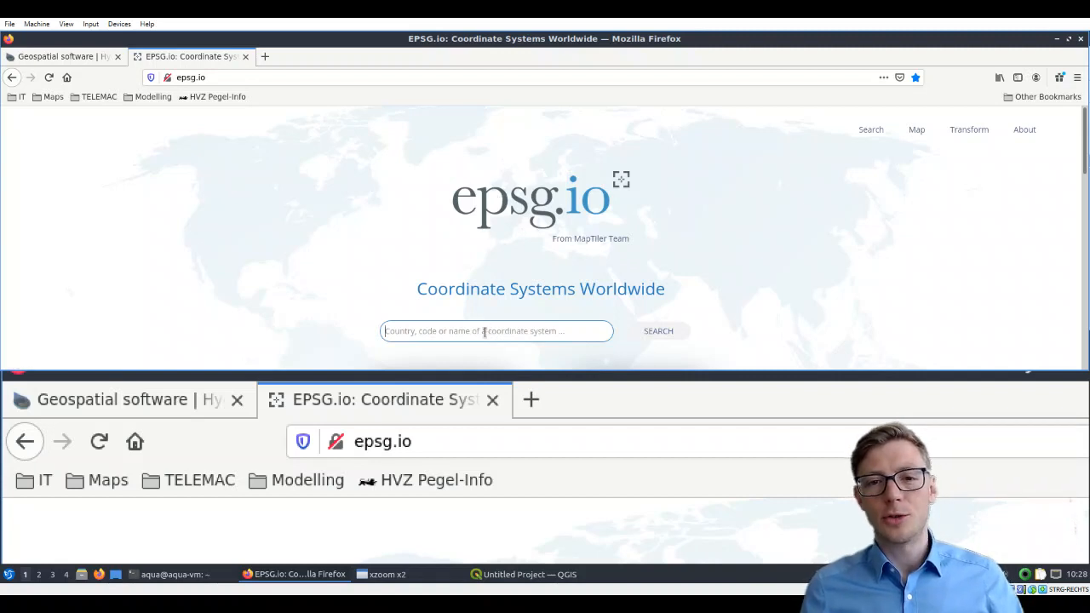
scroll(down, 3)
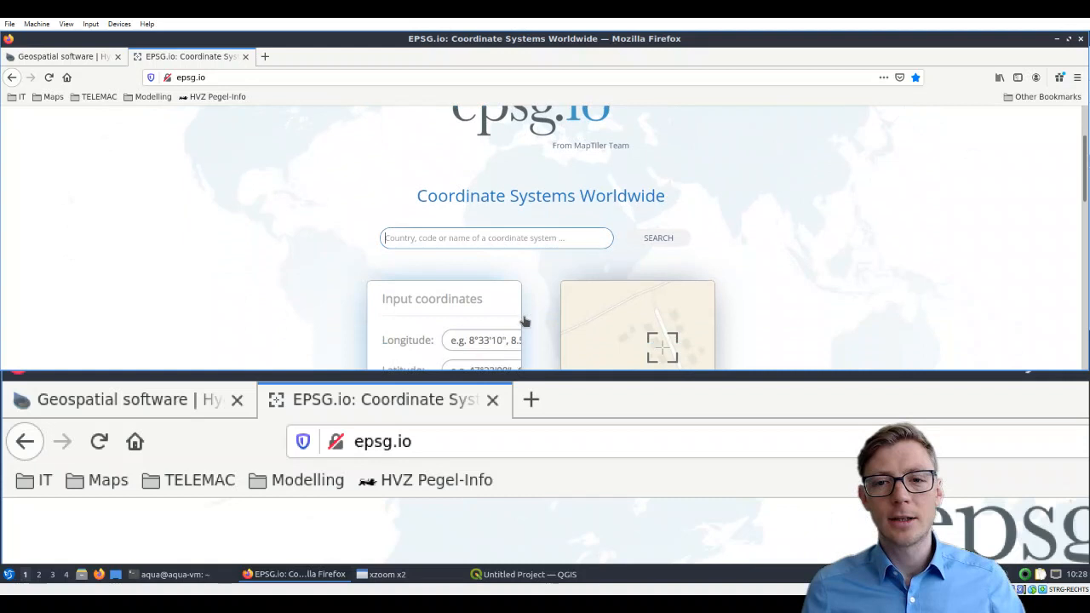
click(636, 330)
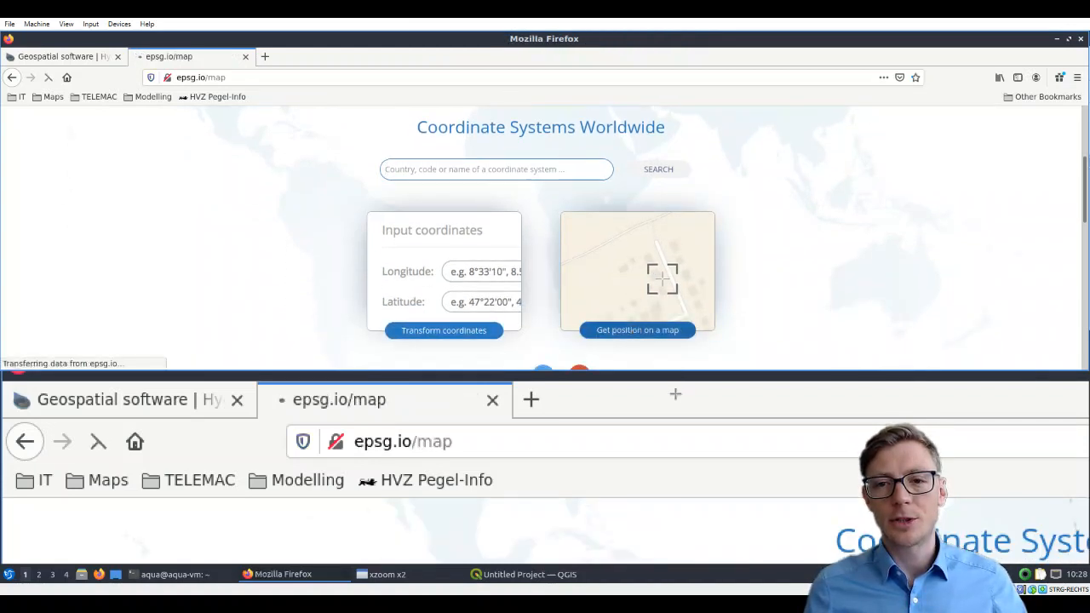
- Search the map for Esslingen am Neckar and transform its coordinates
click(637, 330)
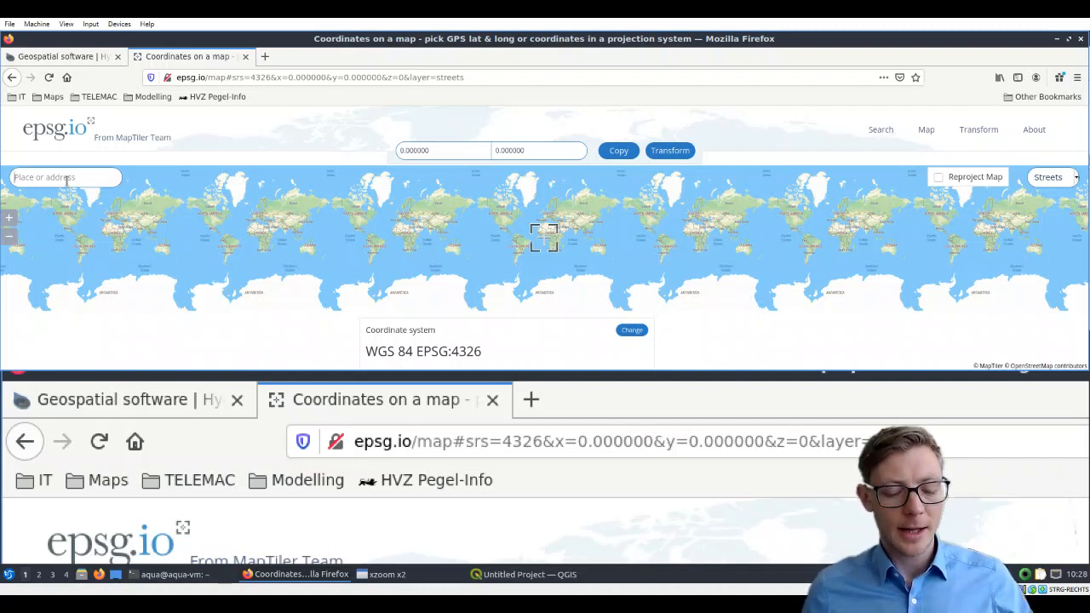
text(E)
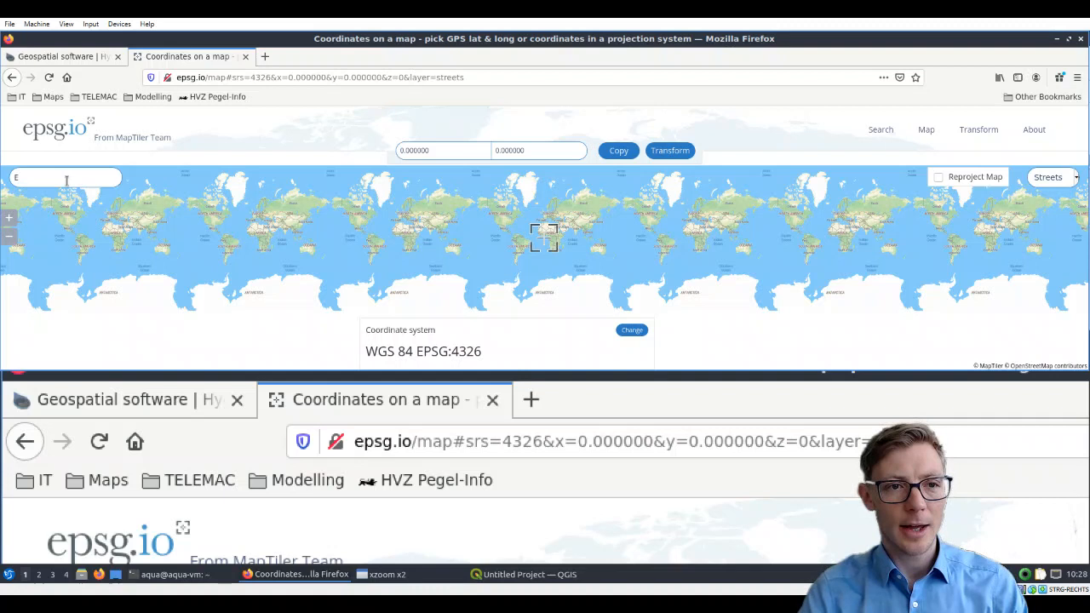
text(Esslingen am Neckar)
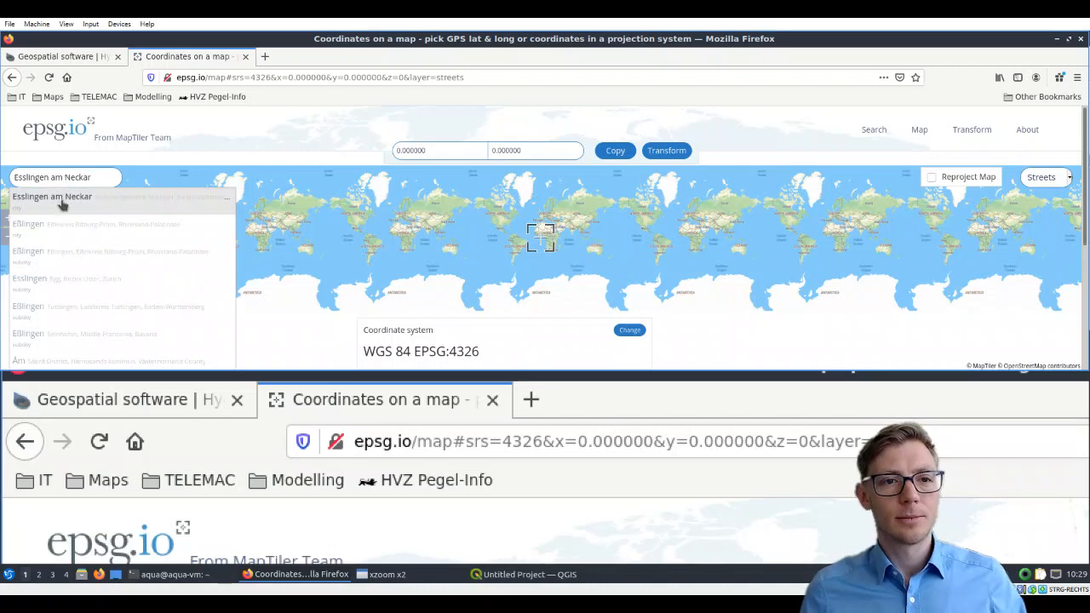
click(53, 197)
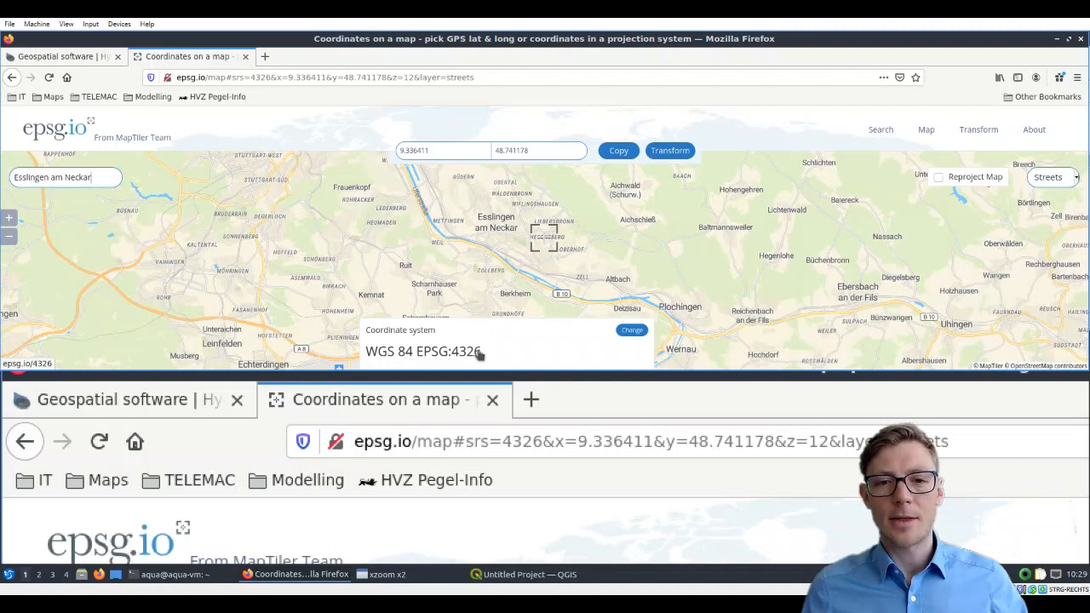
mouse_move(506, 355)
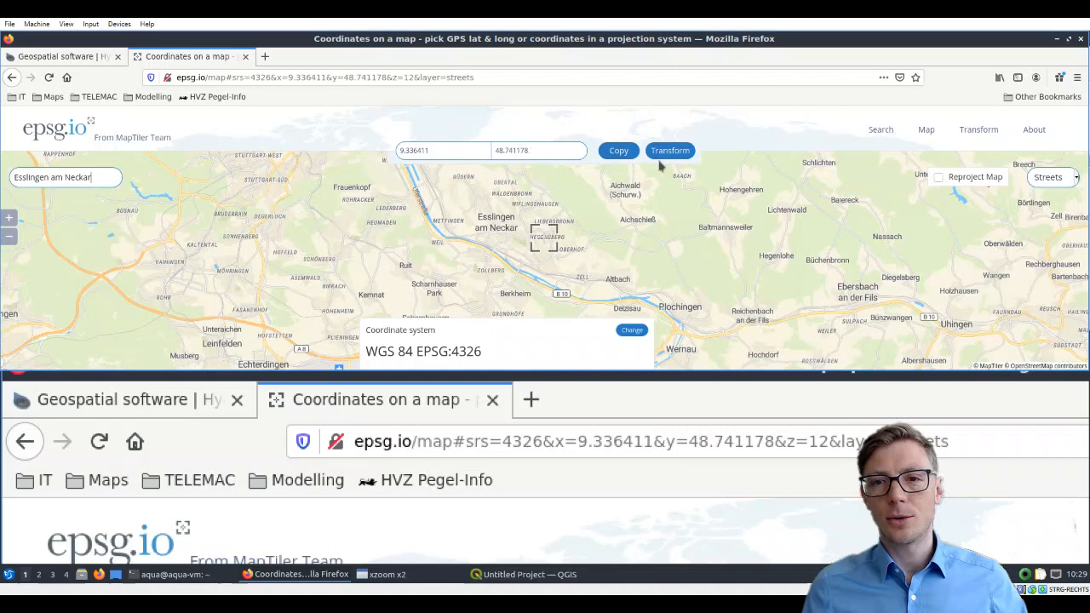
click(669, 151)
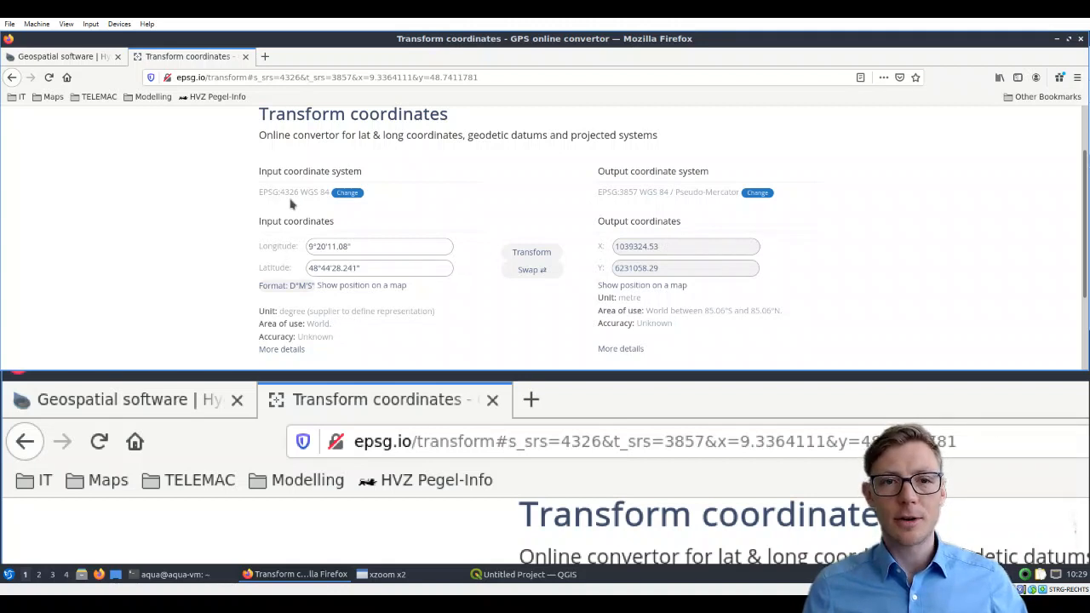
mouse_move(278, 255)
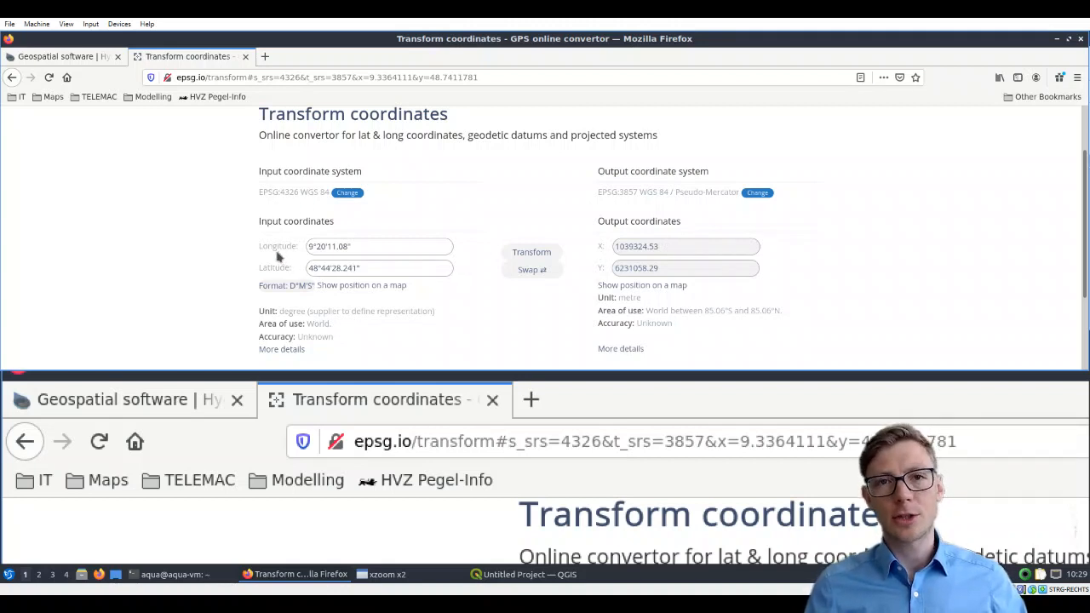
mouse_move(694, 229)
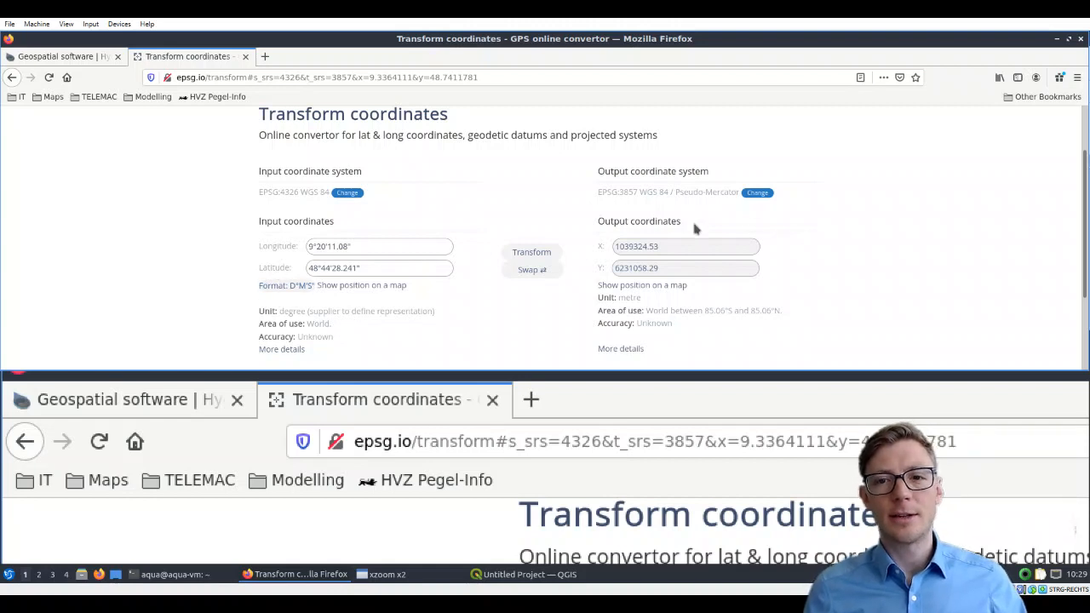
mouse_move(607, 297)
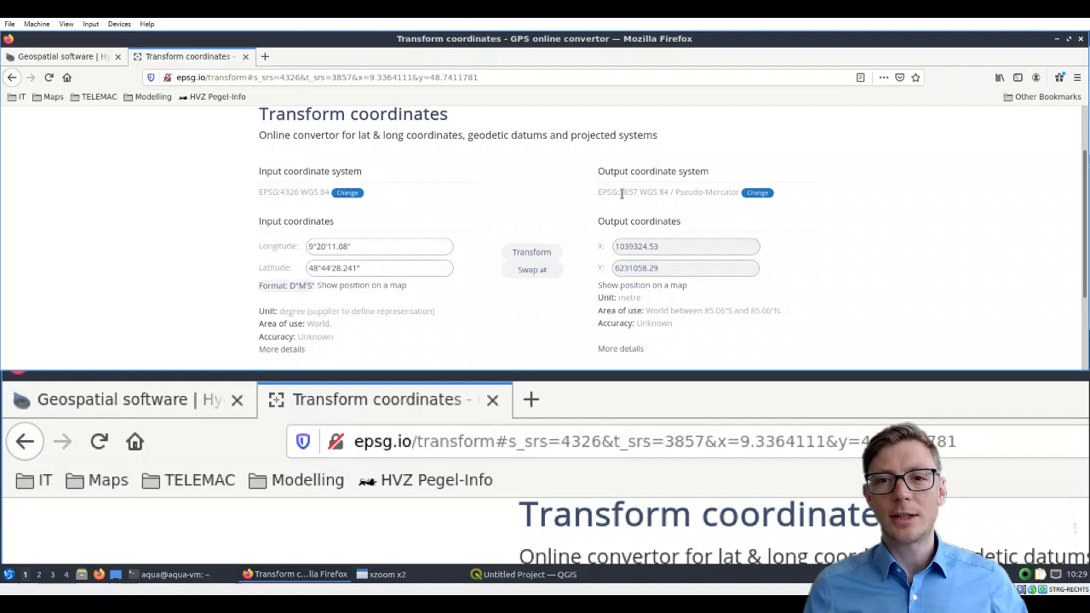
mouse_move(635, 197)
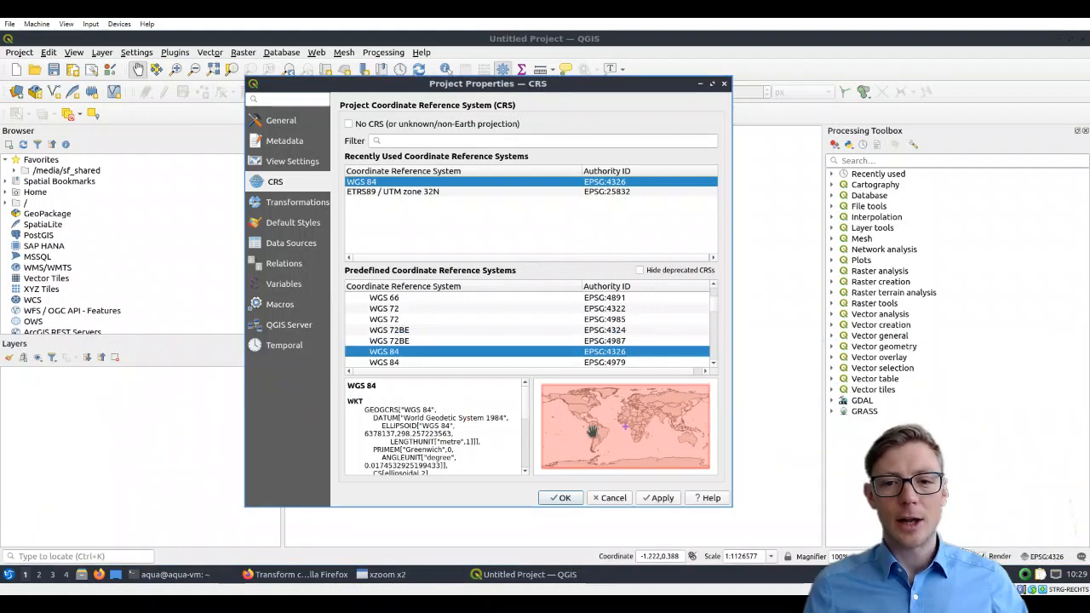
mouse_move(402, 370)
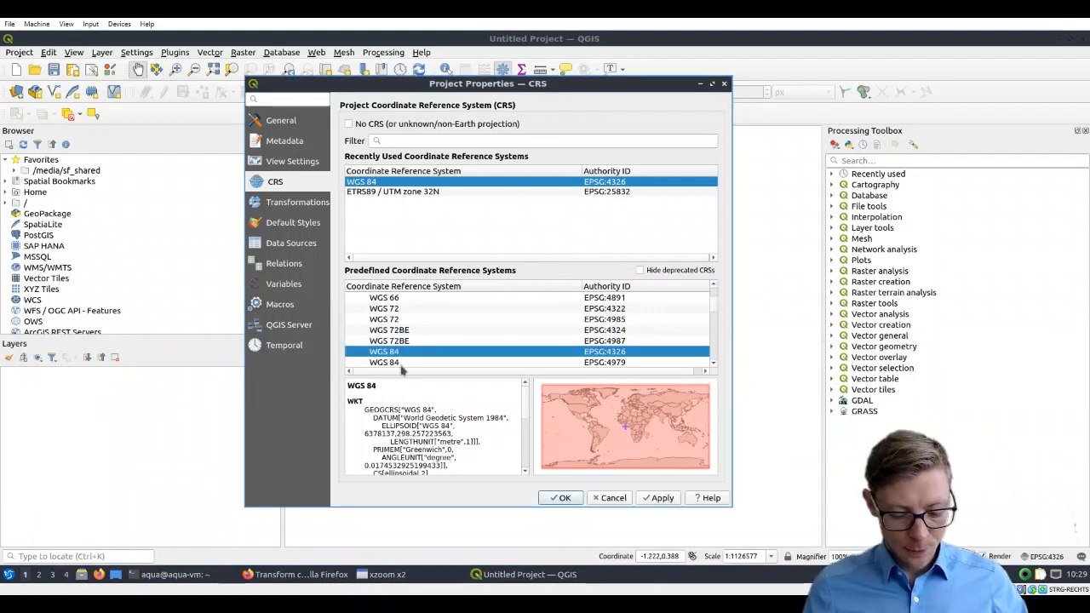
mouse_move(623, 488)
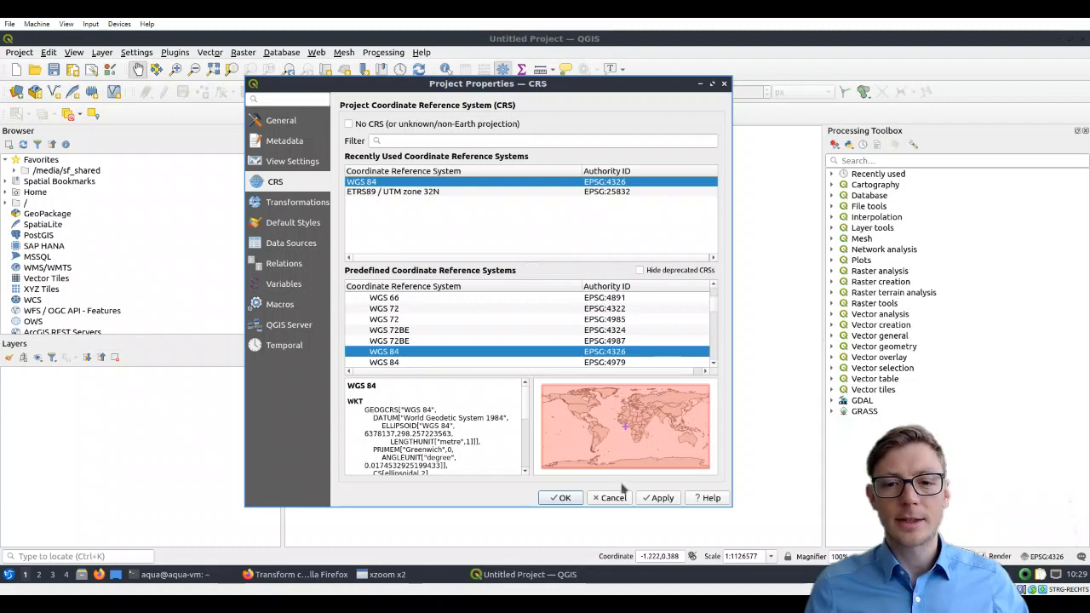